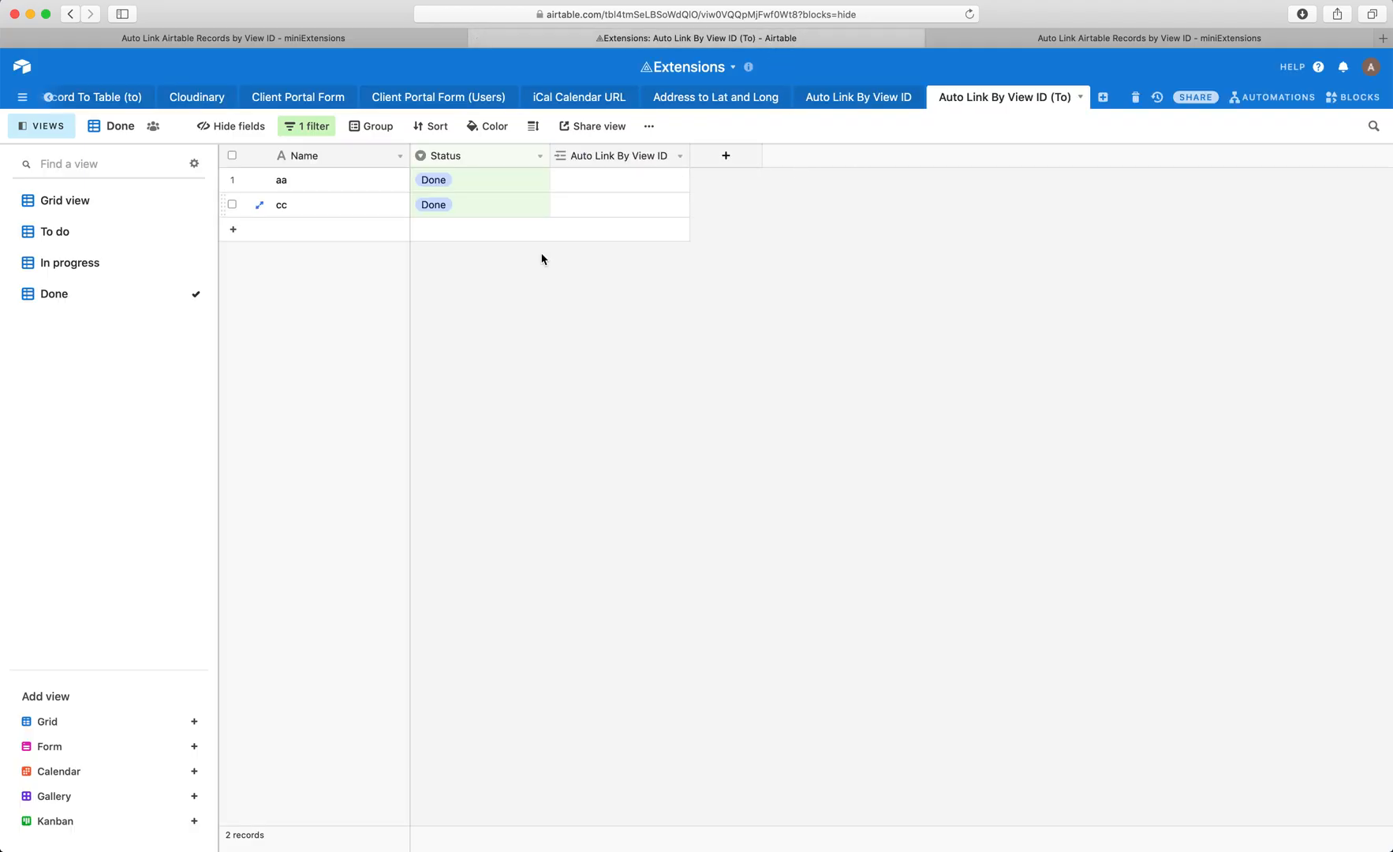
# Step: Compare the (To) table's Grid view, In progress and To do views, ending on To do with dd
pyautogui.click(67, 200)
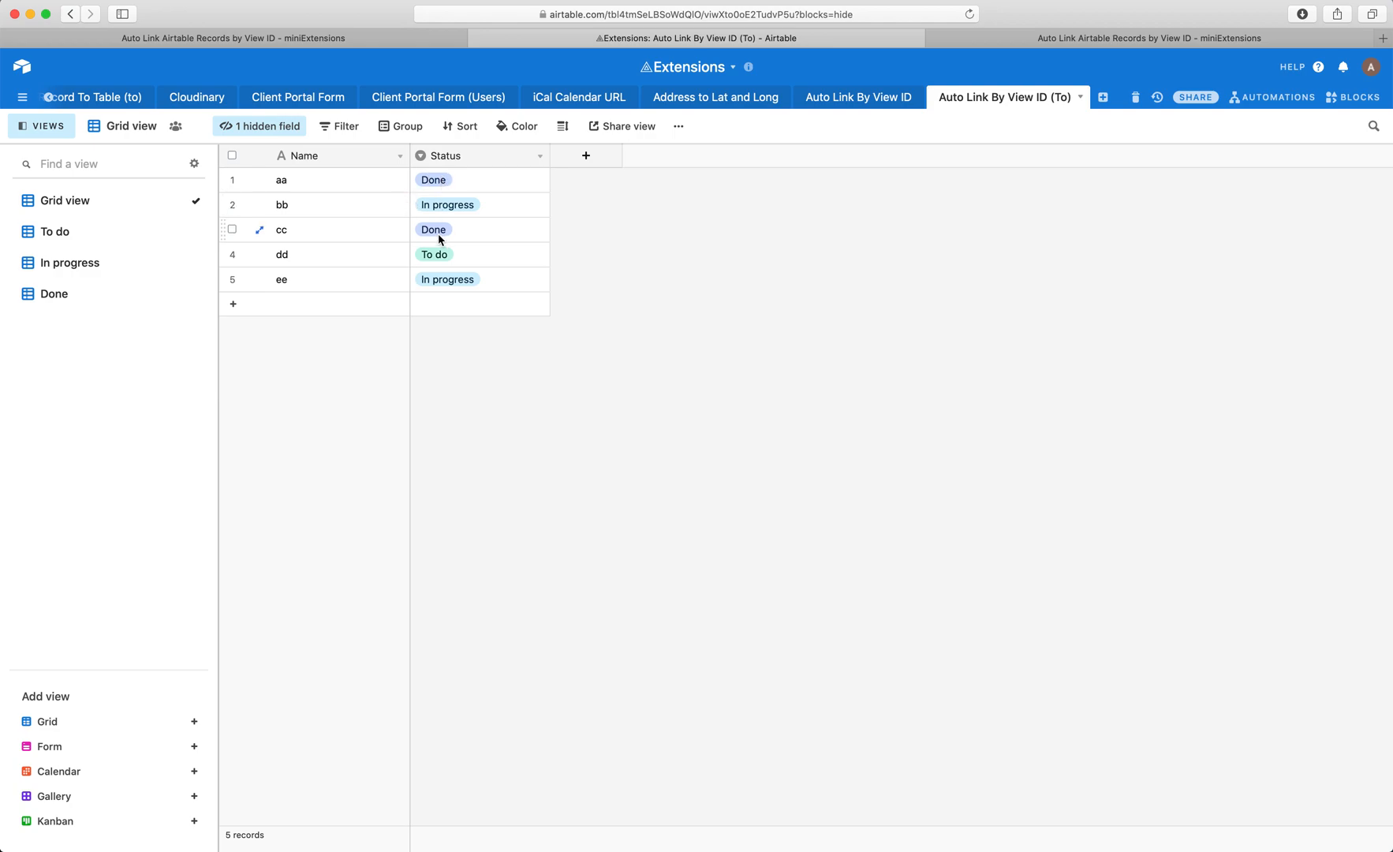
pyautogui.moveTo(66, 324)
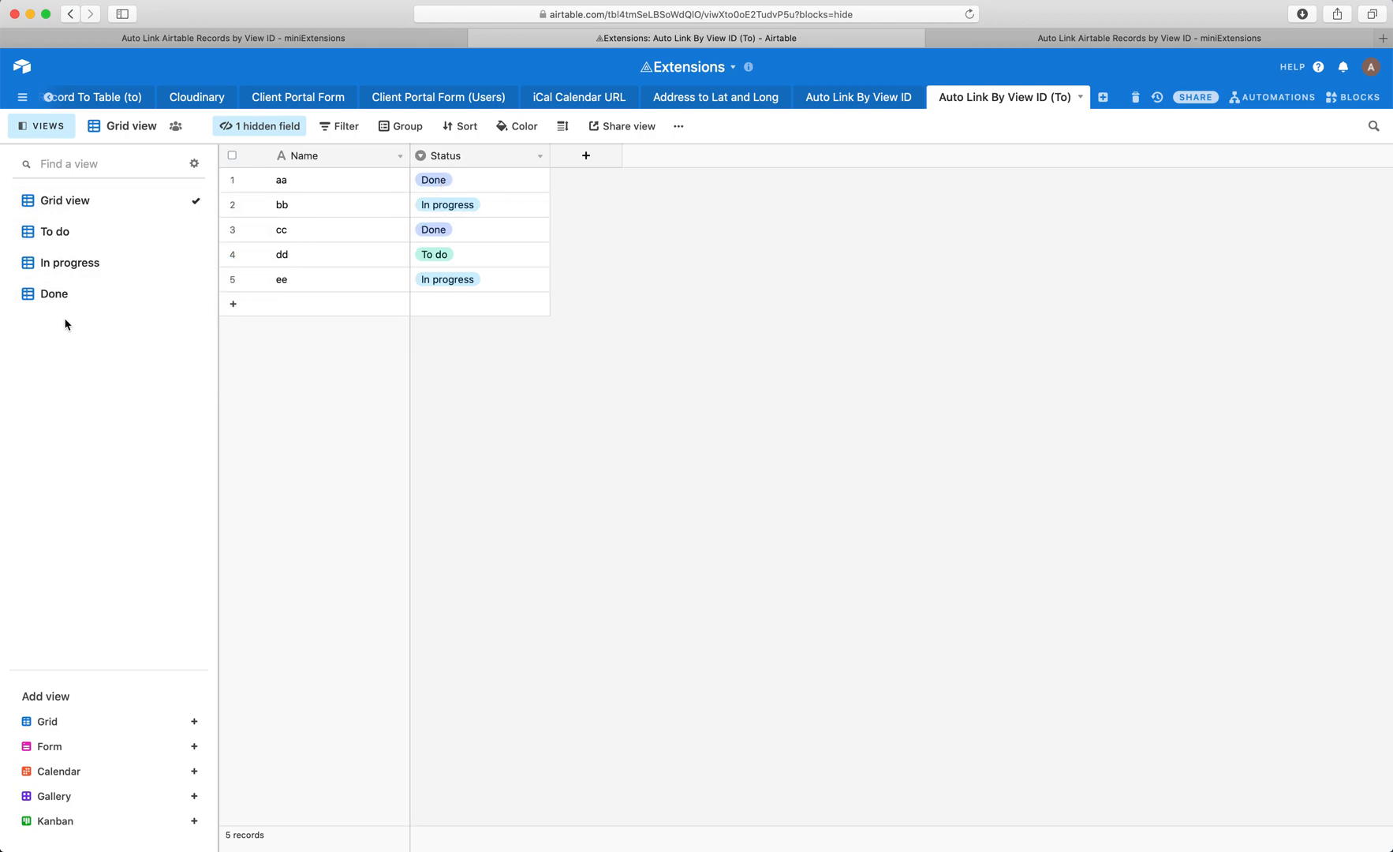
pyautogui.click(69, 262)
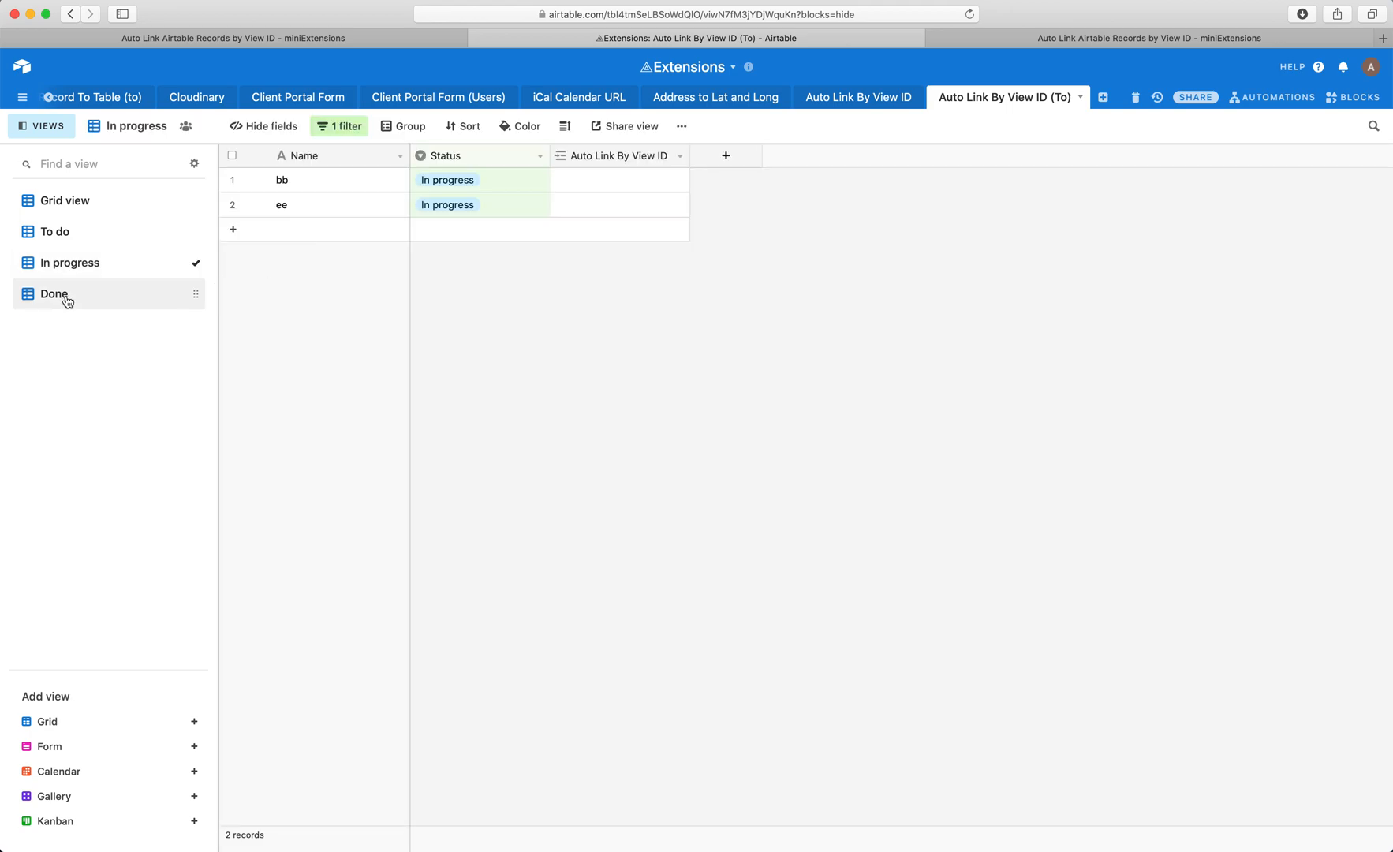
pyautogui.click(55, 231)
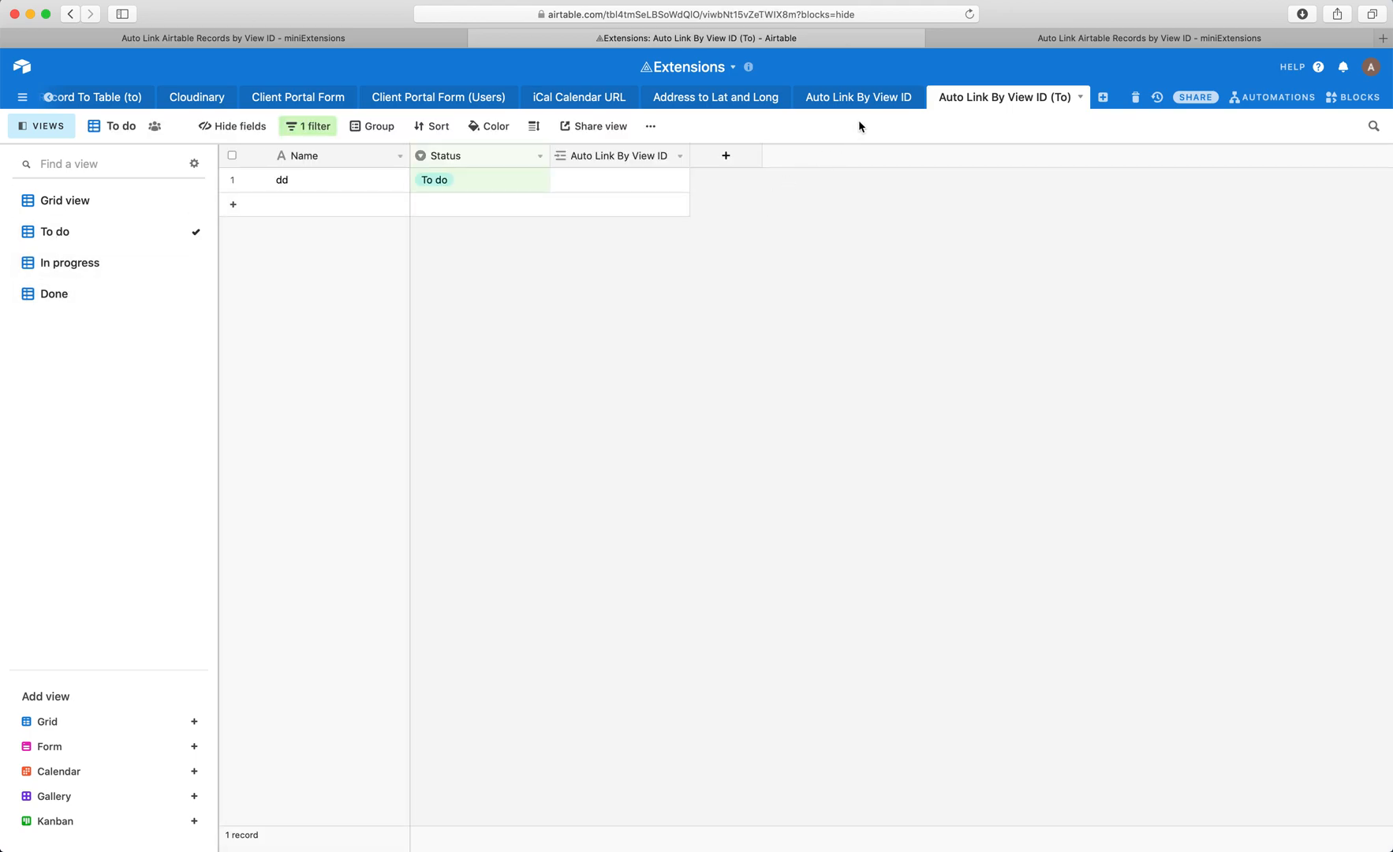
pyautogui.moveTo(445, 213)
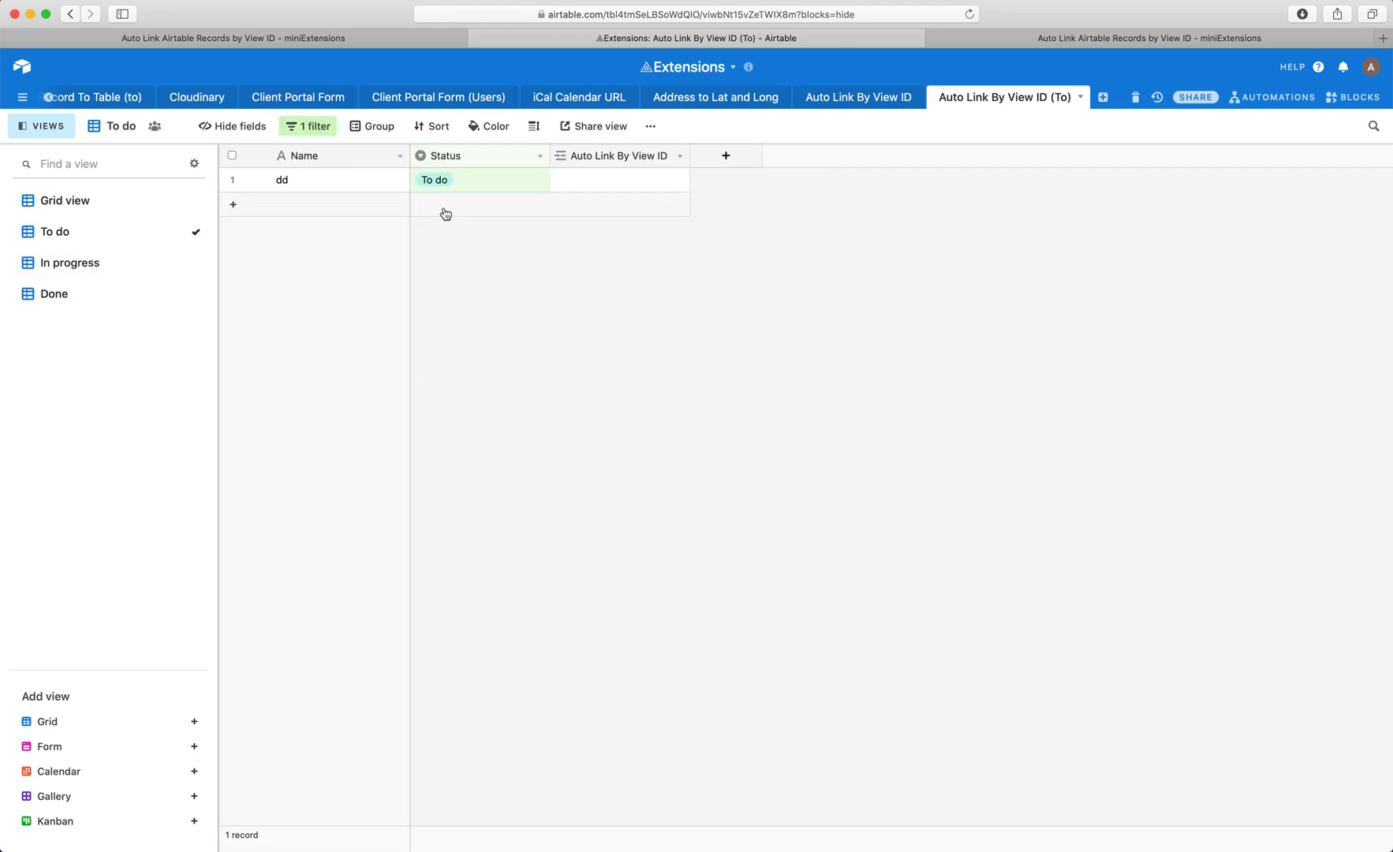
# Step: Switch to the Auto Link By View ID table listing To do, In progress and Done view IDs
pyautogui.click(859, 97)
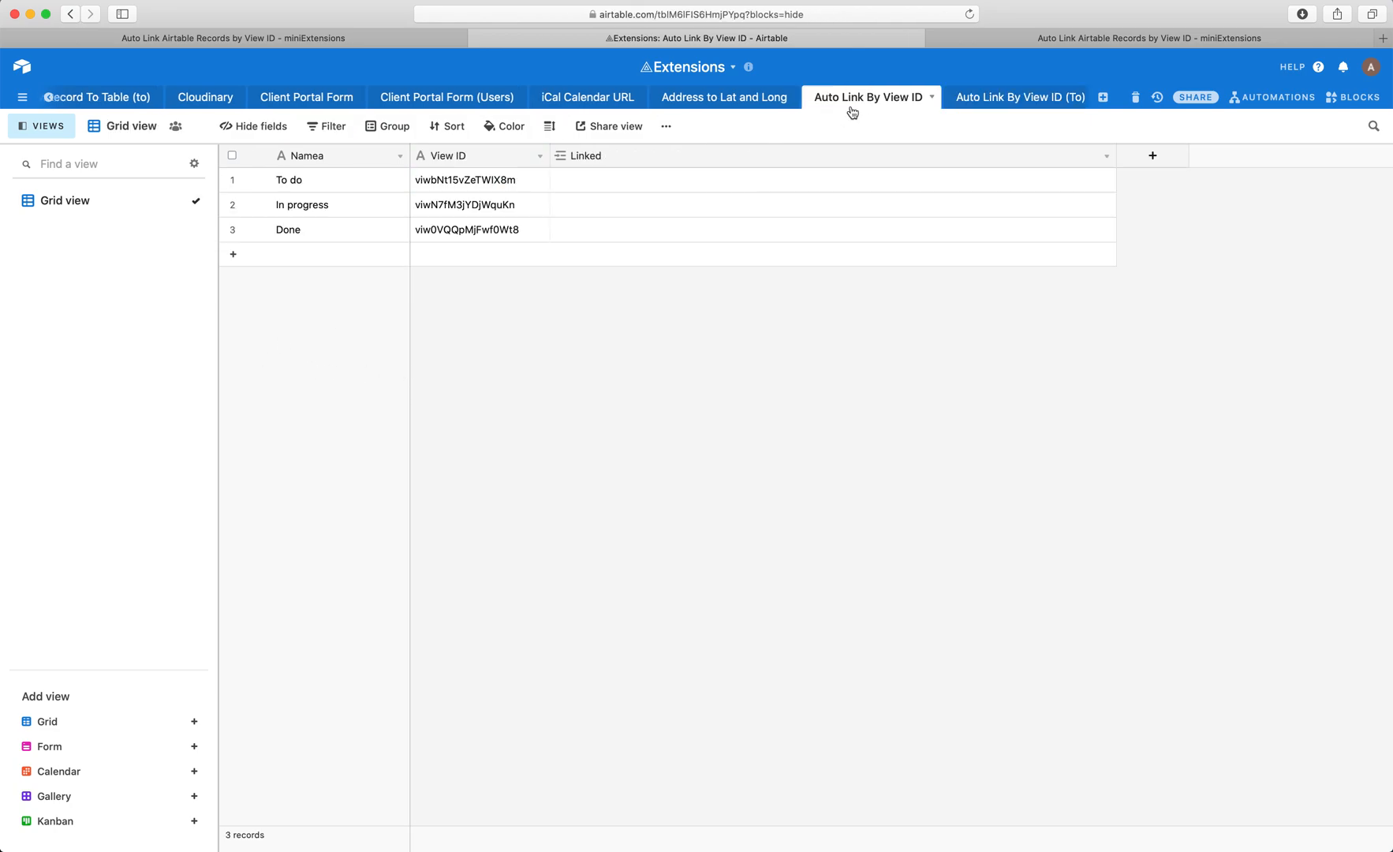
pyautogui.click(830, 179)
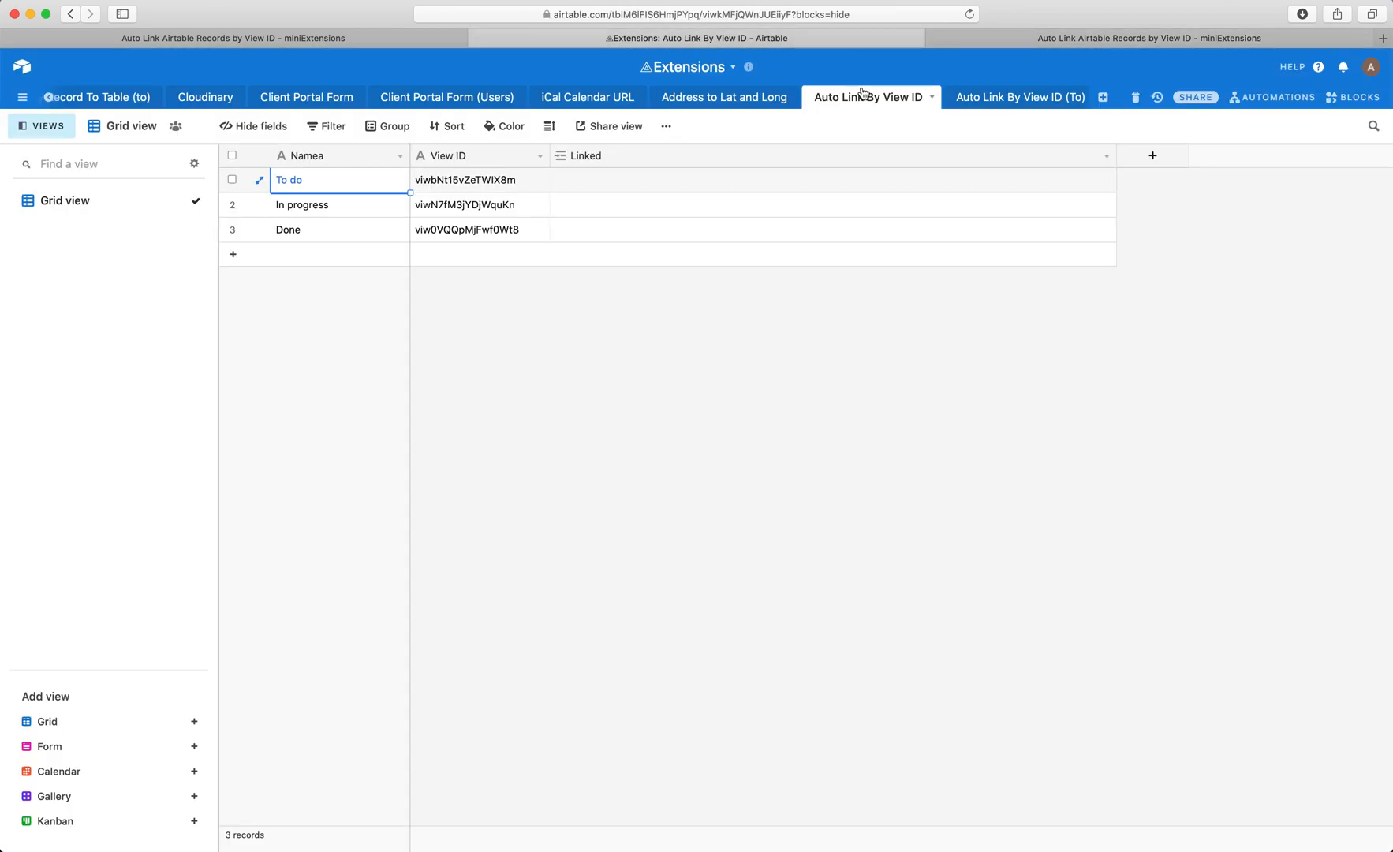
pyautogui.click(1019, 97)
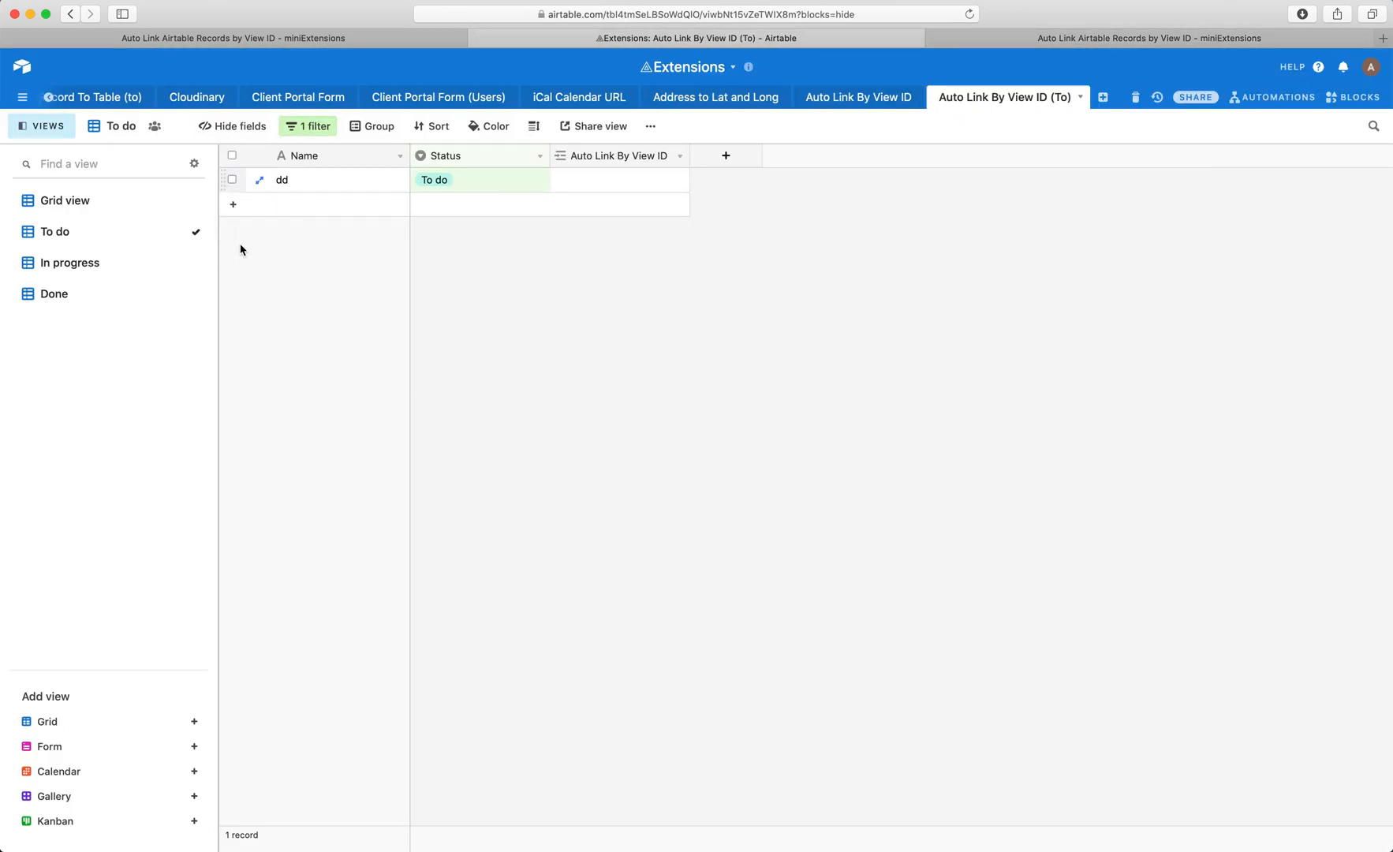
pyautogui.click(858, 96)
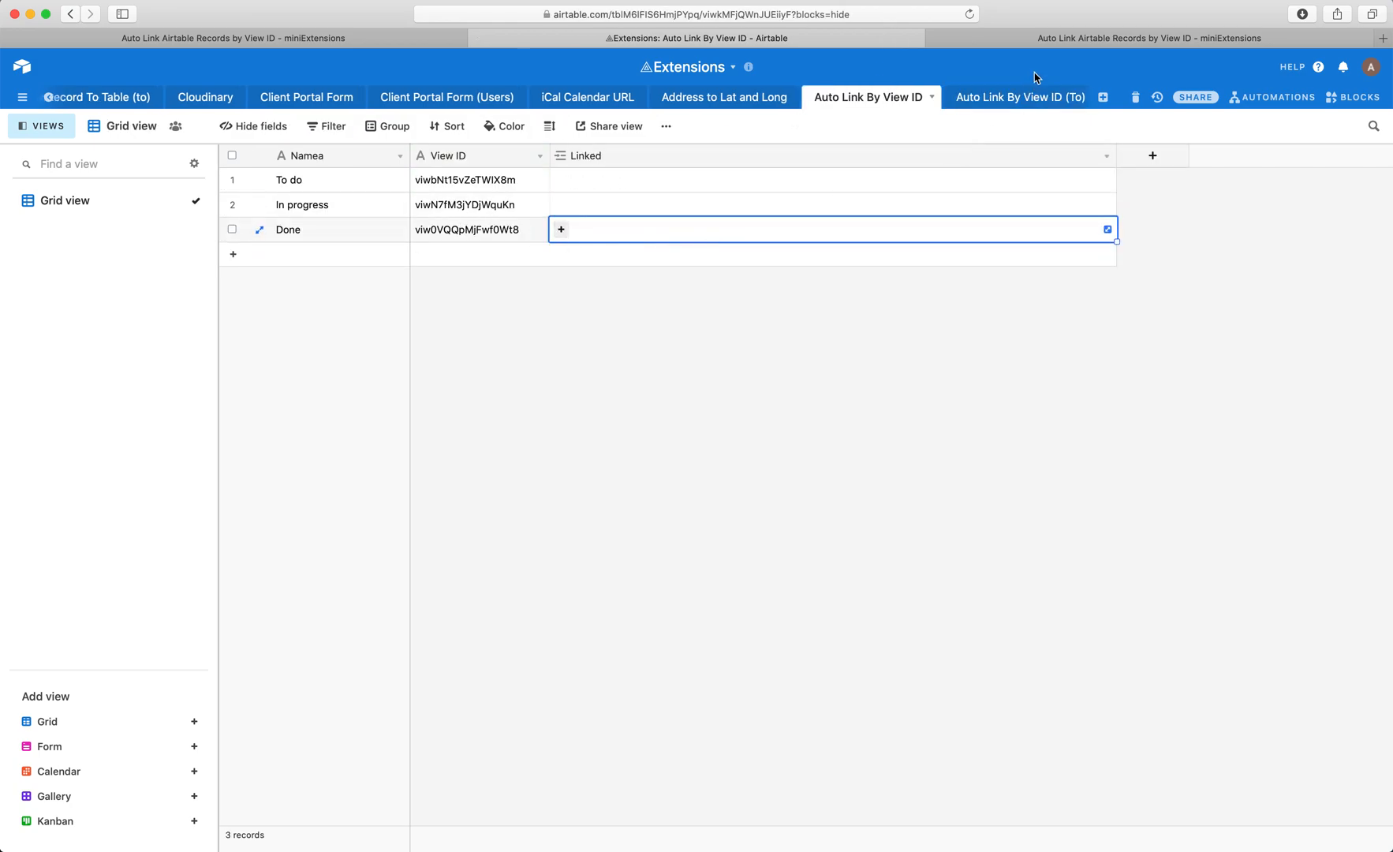
pyautogui.moveTo(1005, 54)
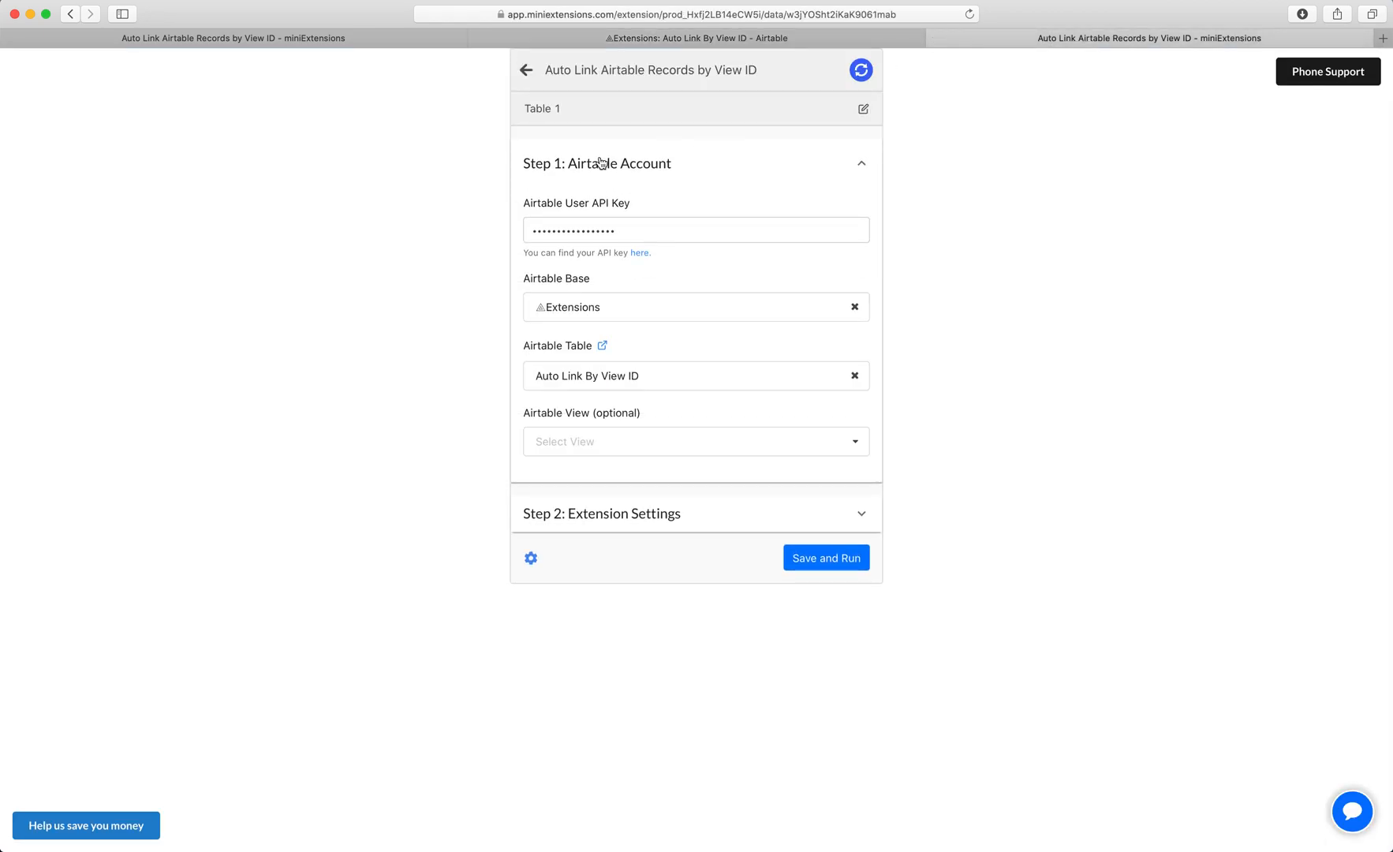
pyautogui.moveTo(582, 216)
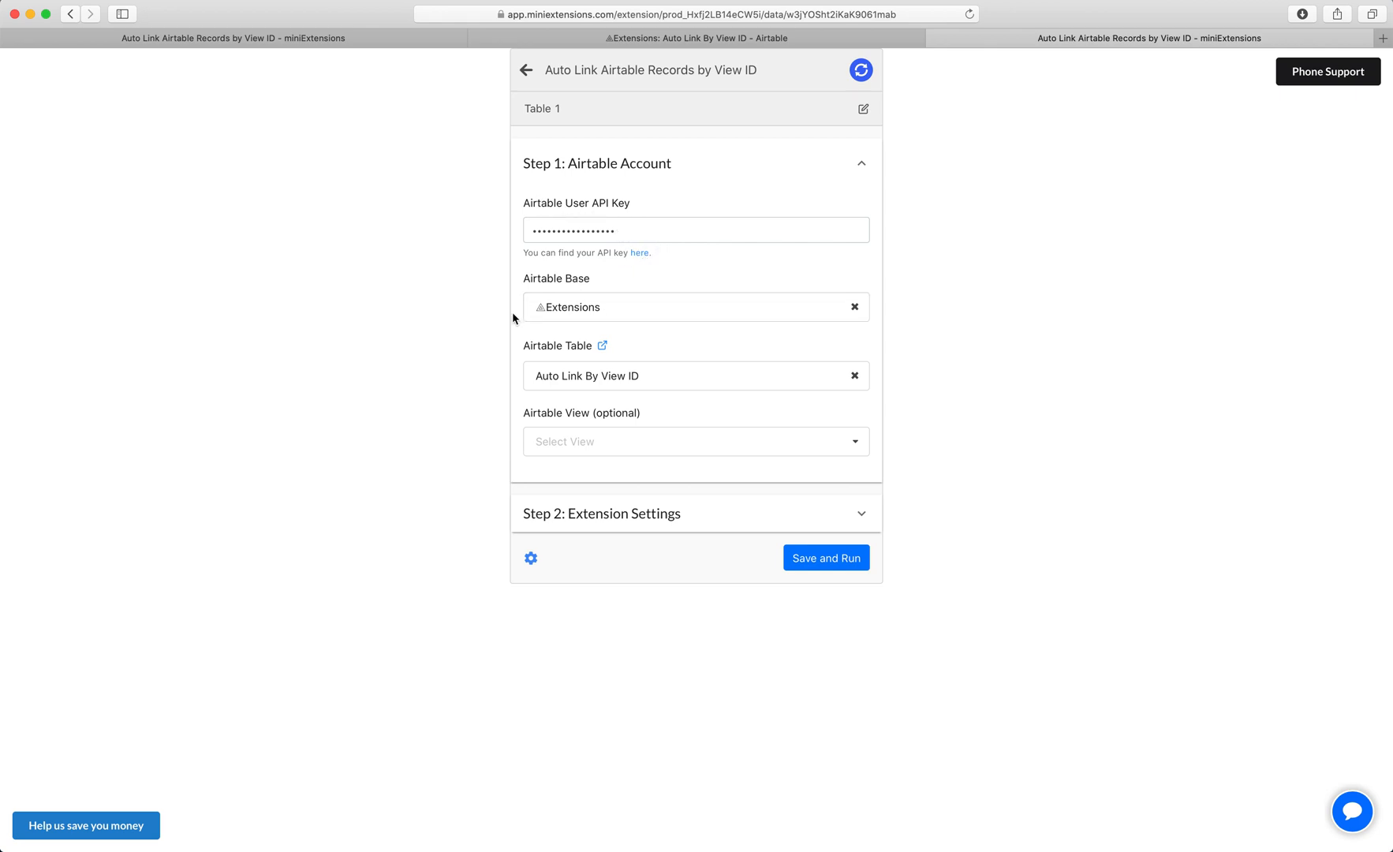
pyautogui.moveTo(621, 507)
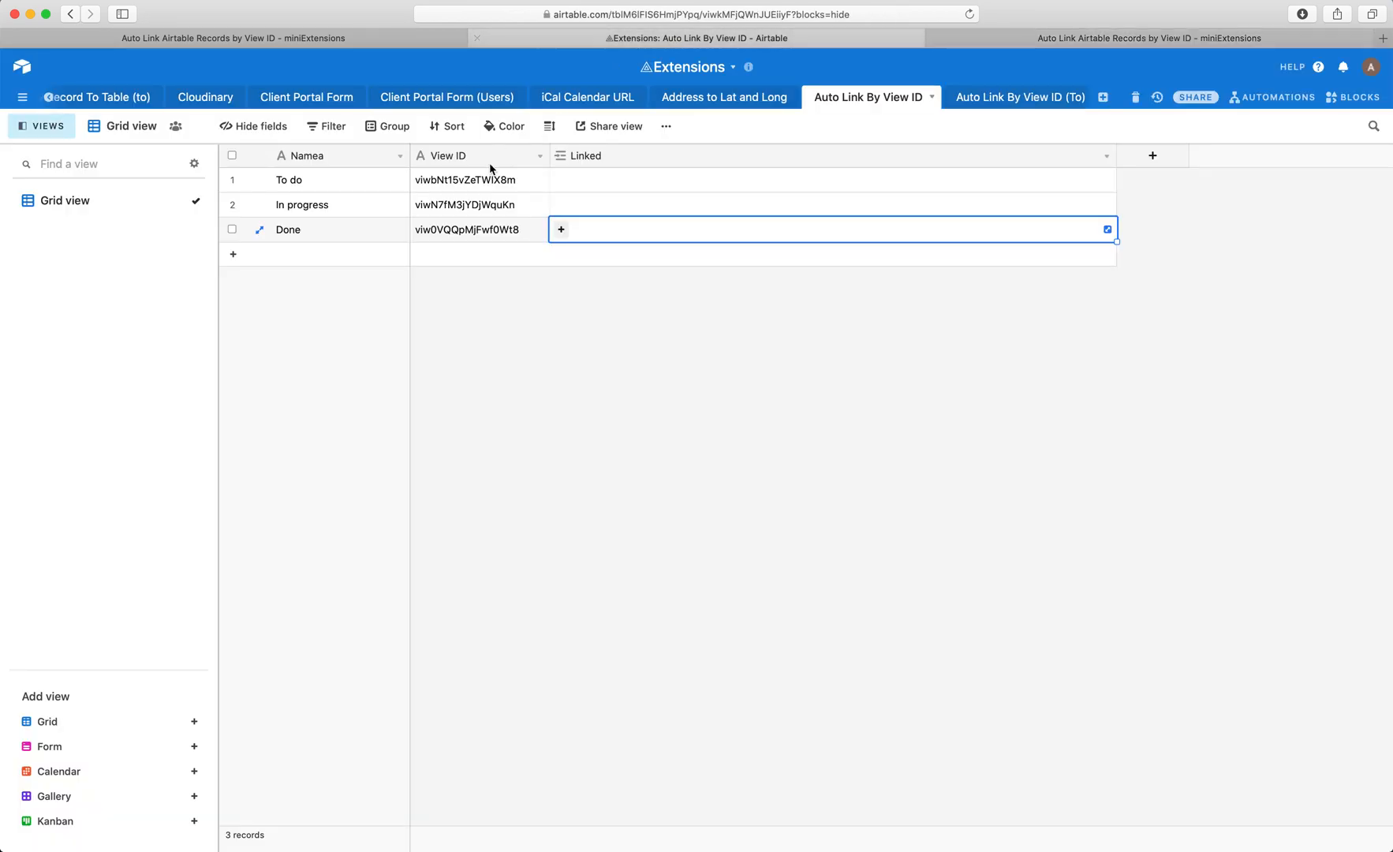
# Step: Match the In progress View ID against the (To) table's In progress view URL
pyautogui.moveTo(479, 179); pyautogui.dragTo(479, 230)
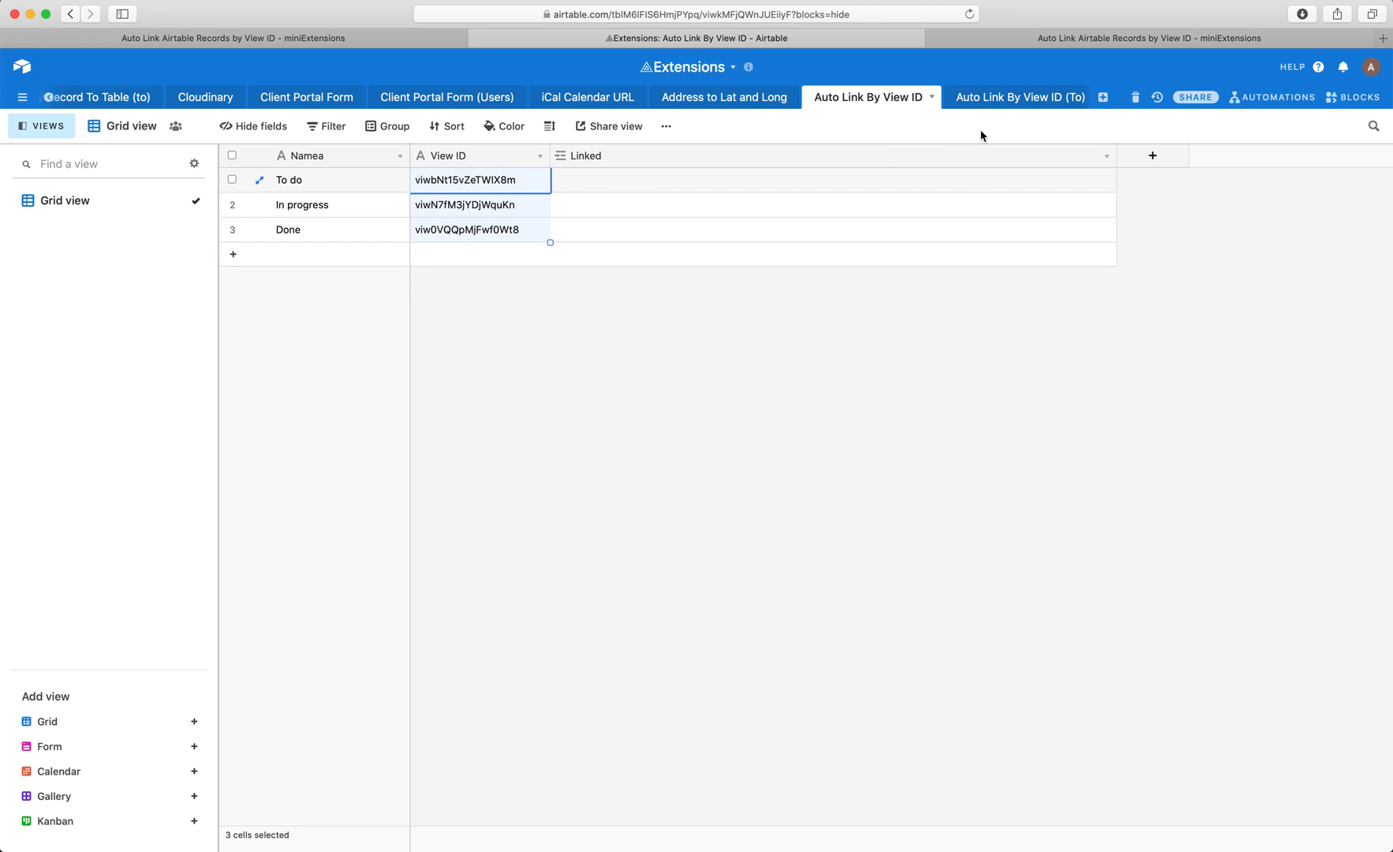
pyautogui.click(1018, 97)
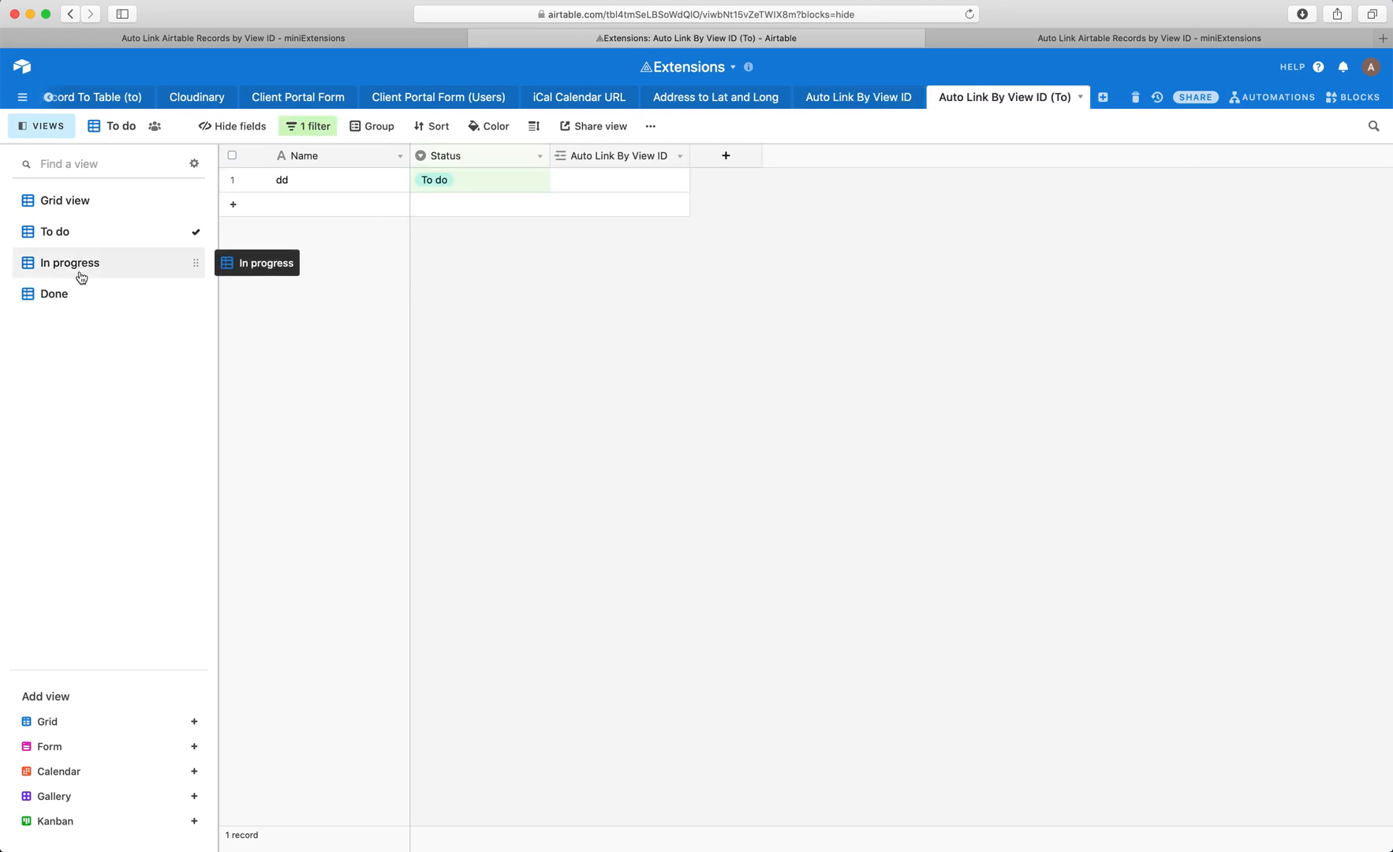
pyautogui.click(69, 263)
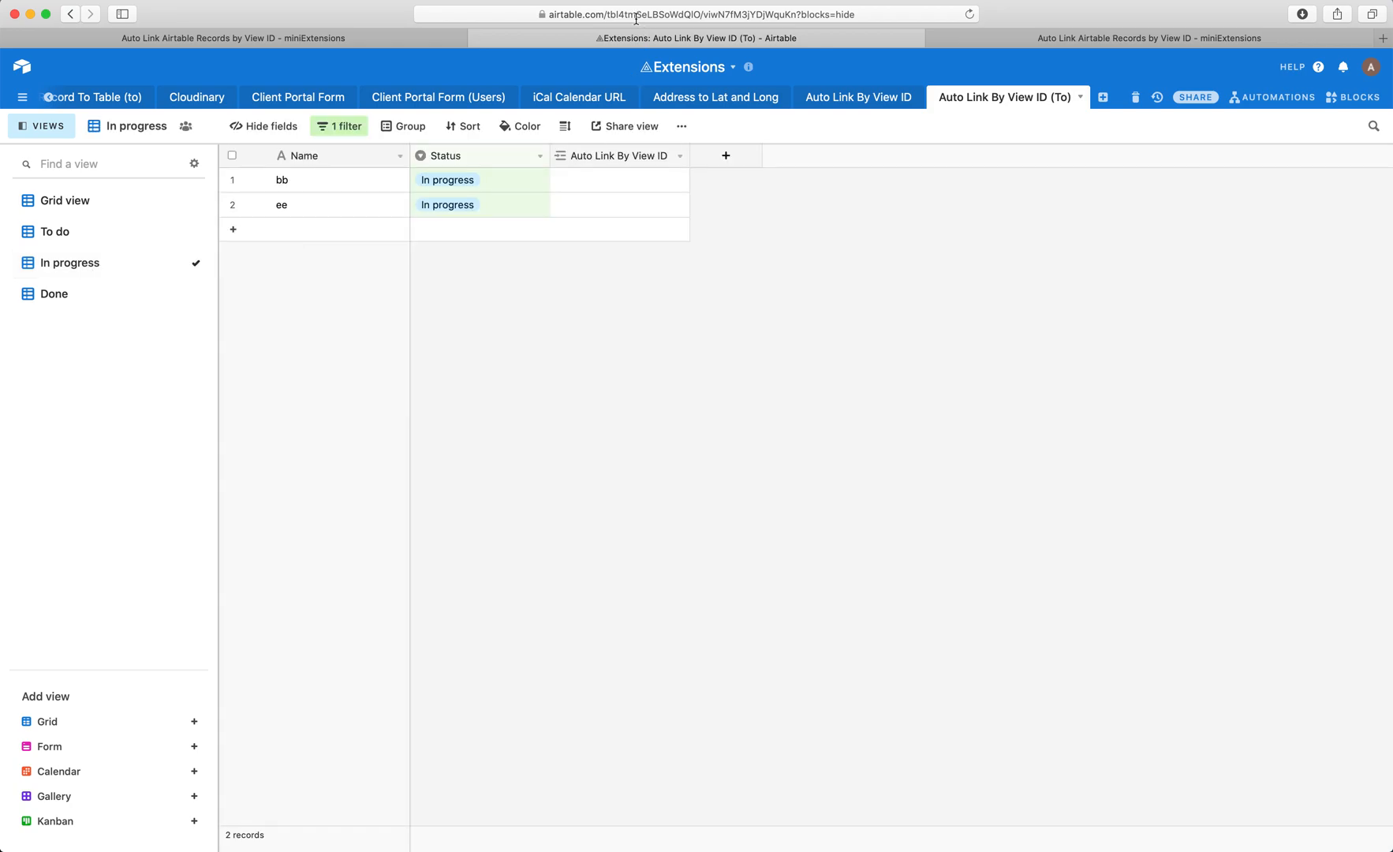
pyautogui.click(692, 14)
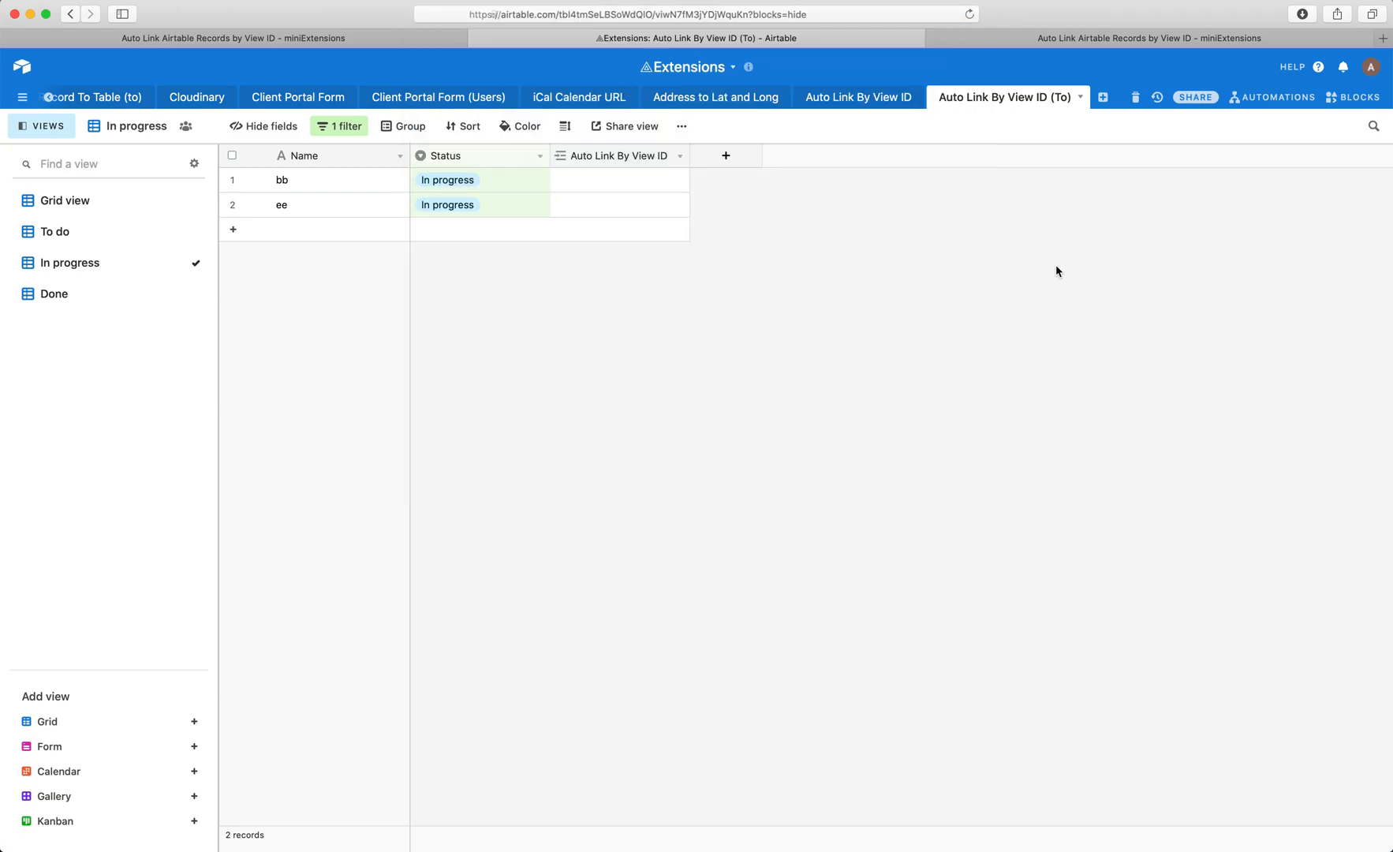
pyautogui.click(858, 96)
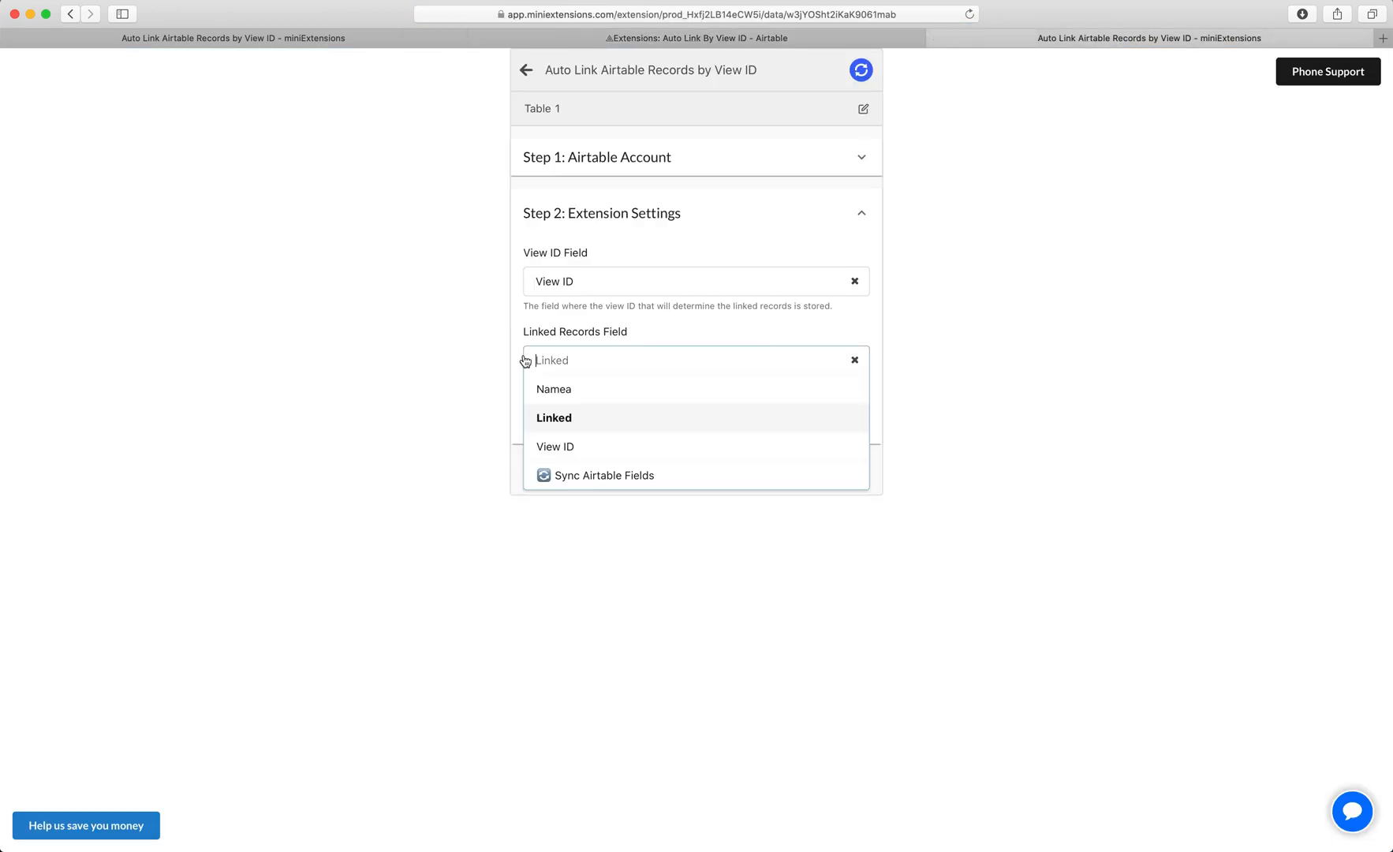
# Step: Choose Linked as the Linked Records Field, then save and run the tool
pyautogui.click(554, 418)
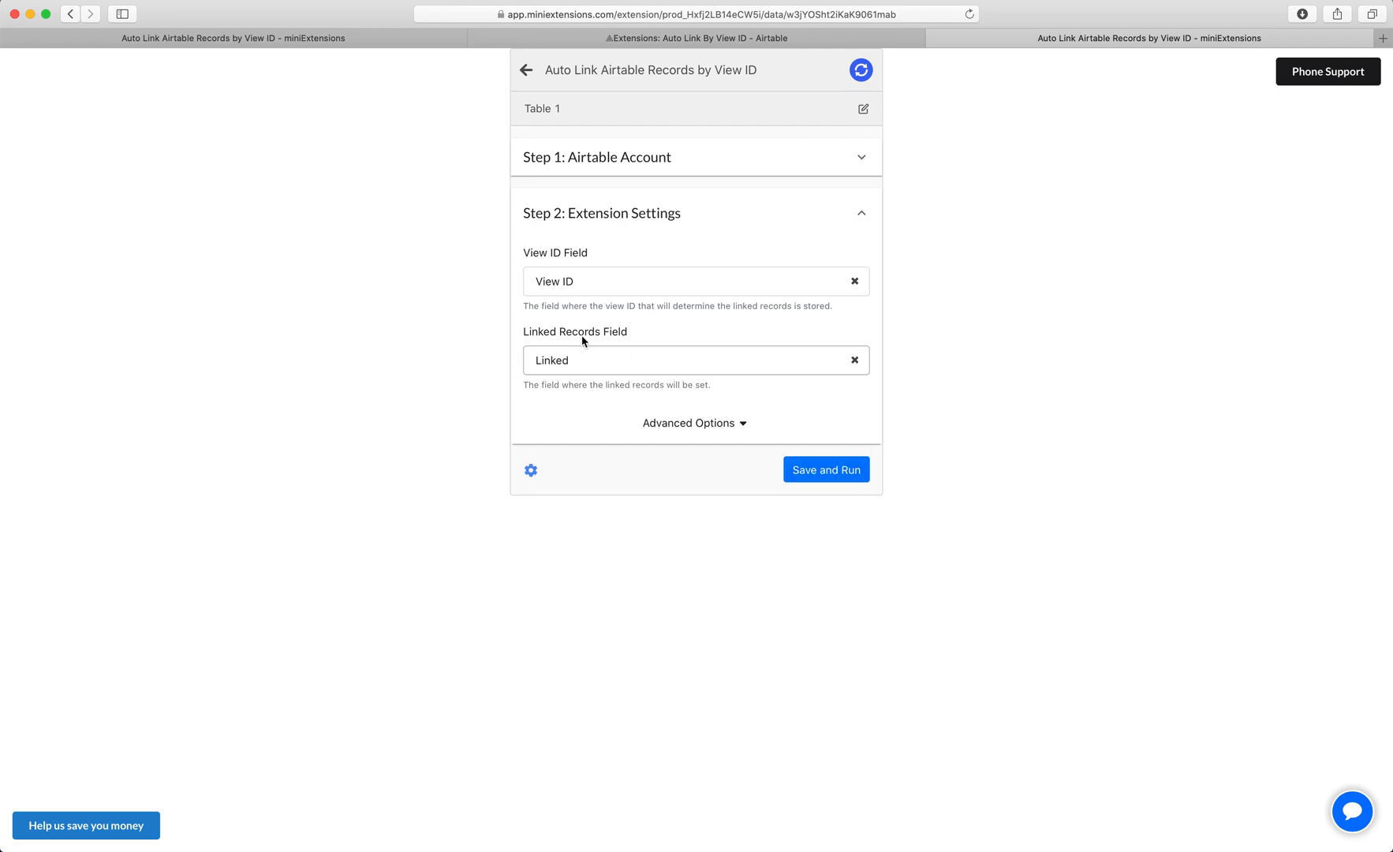
pyautogui.click(697, 38)
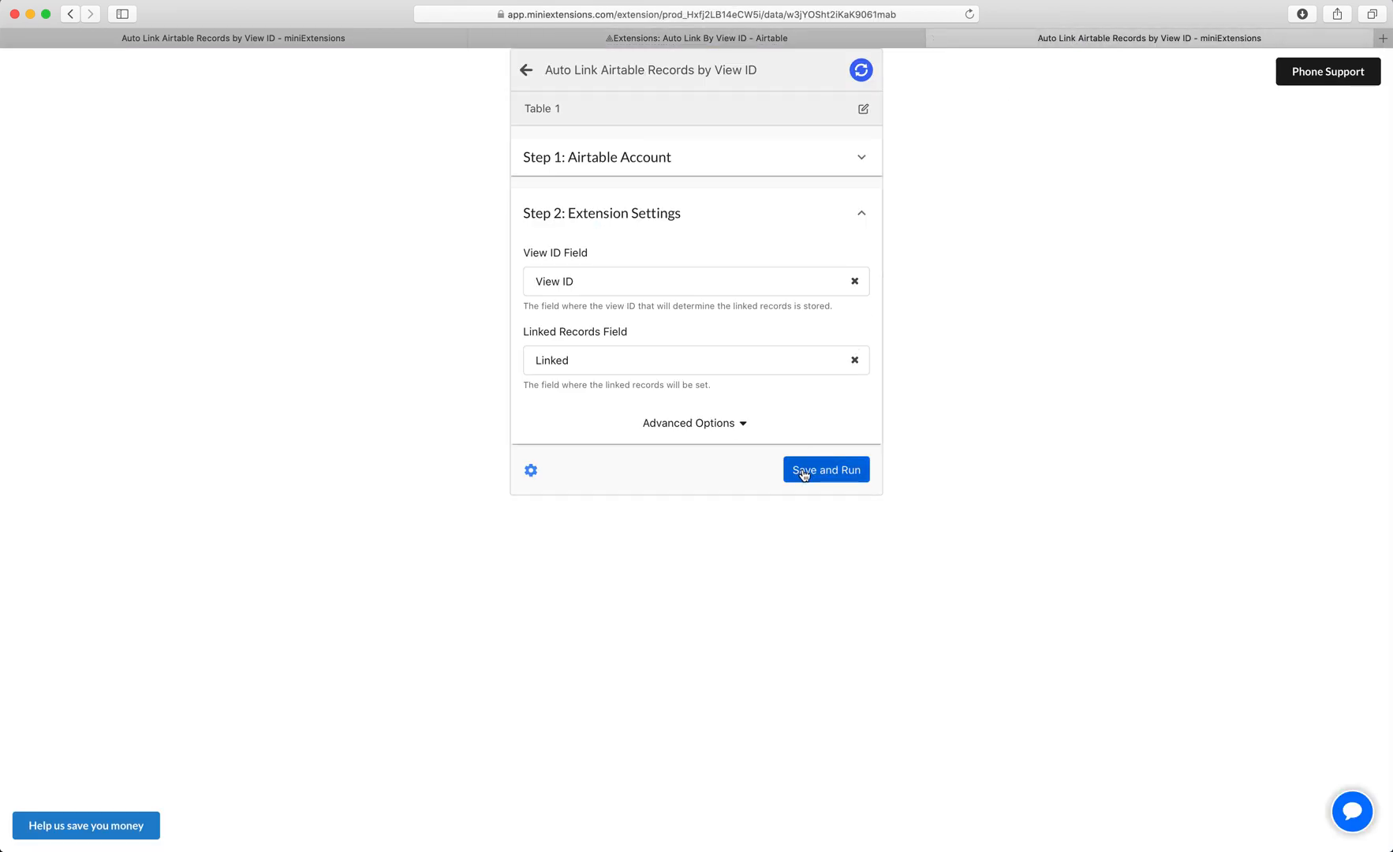
pyautogui.click(694, 38)
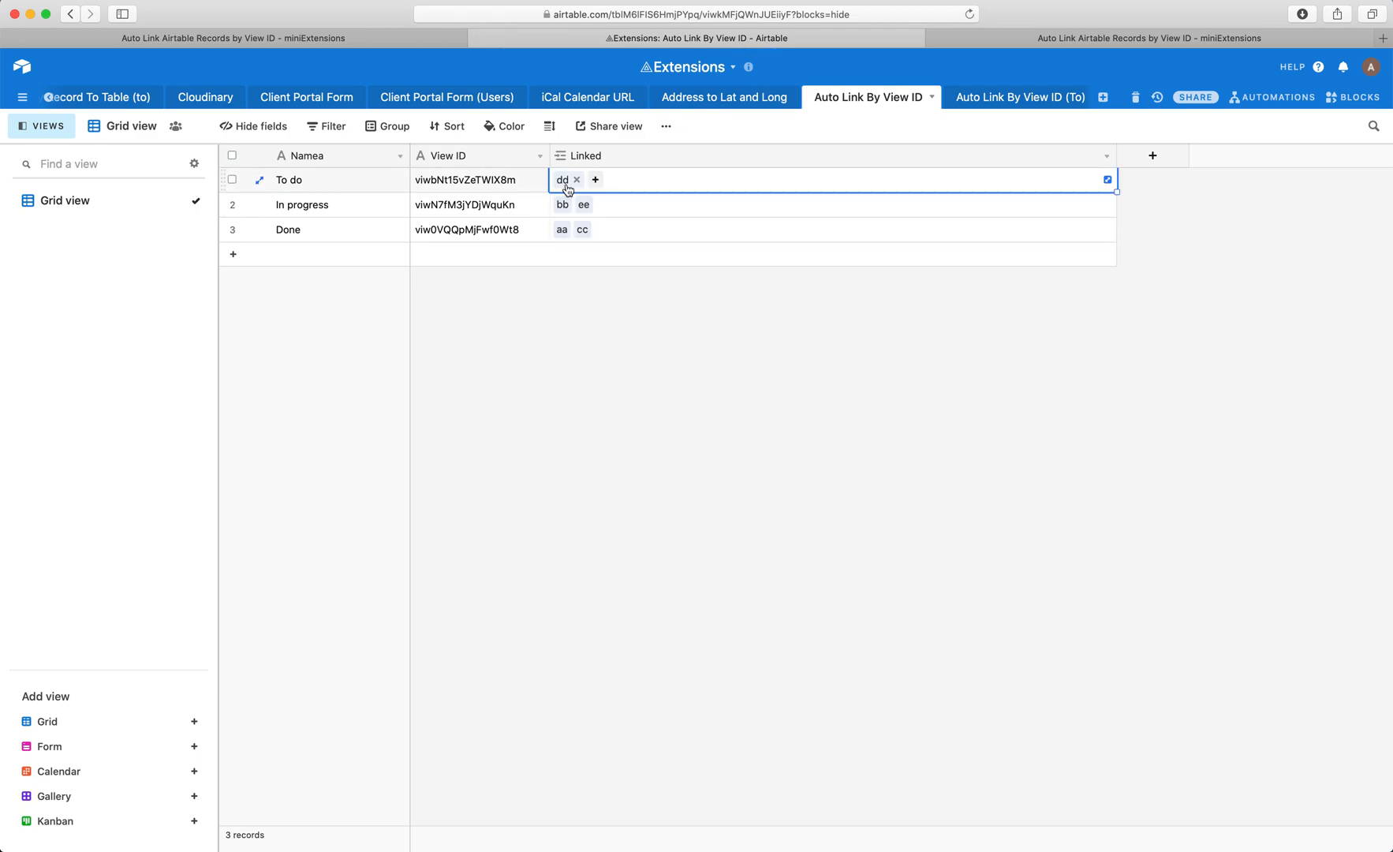
# Step: Open the (To) table's Done view, showing aa and cc linked back to Done
pyautogui.click(1018, 97)
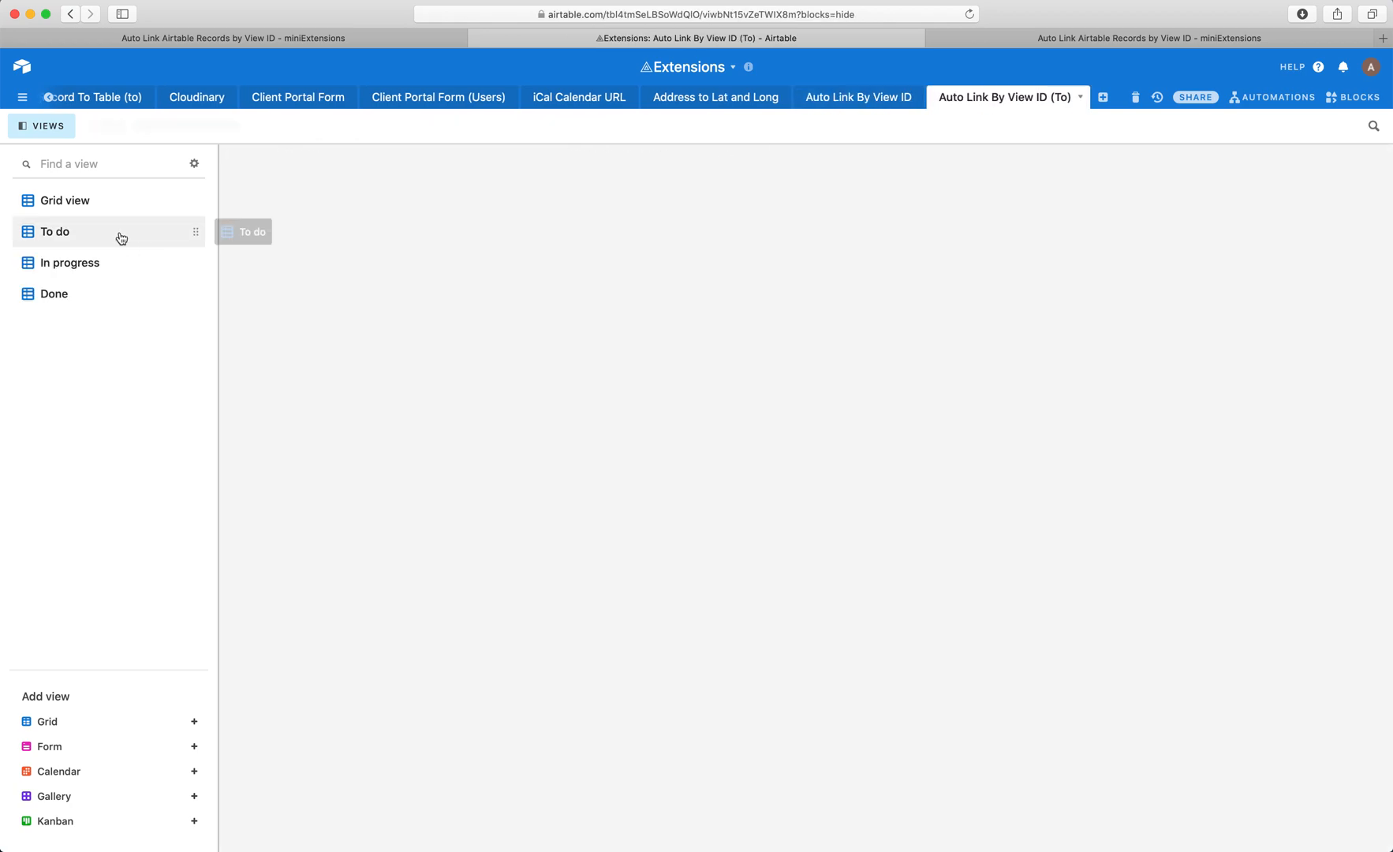
pyautogui.click(68, 263)
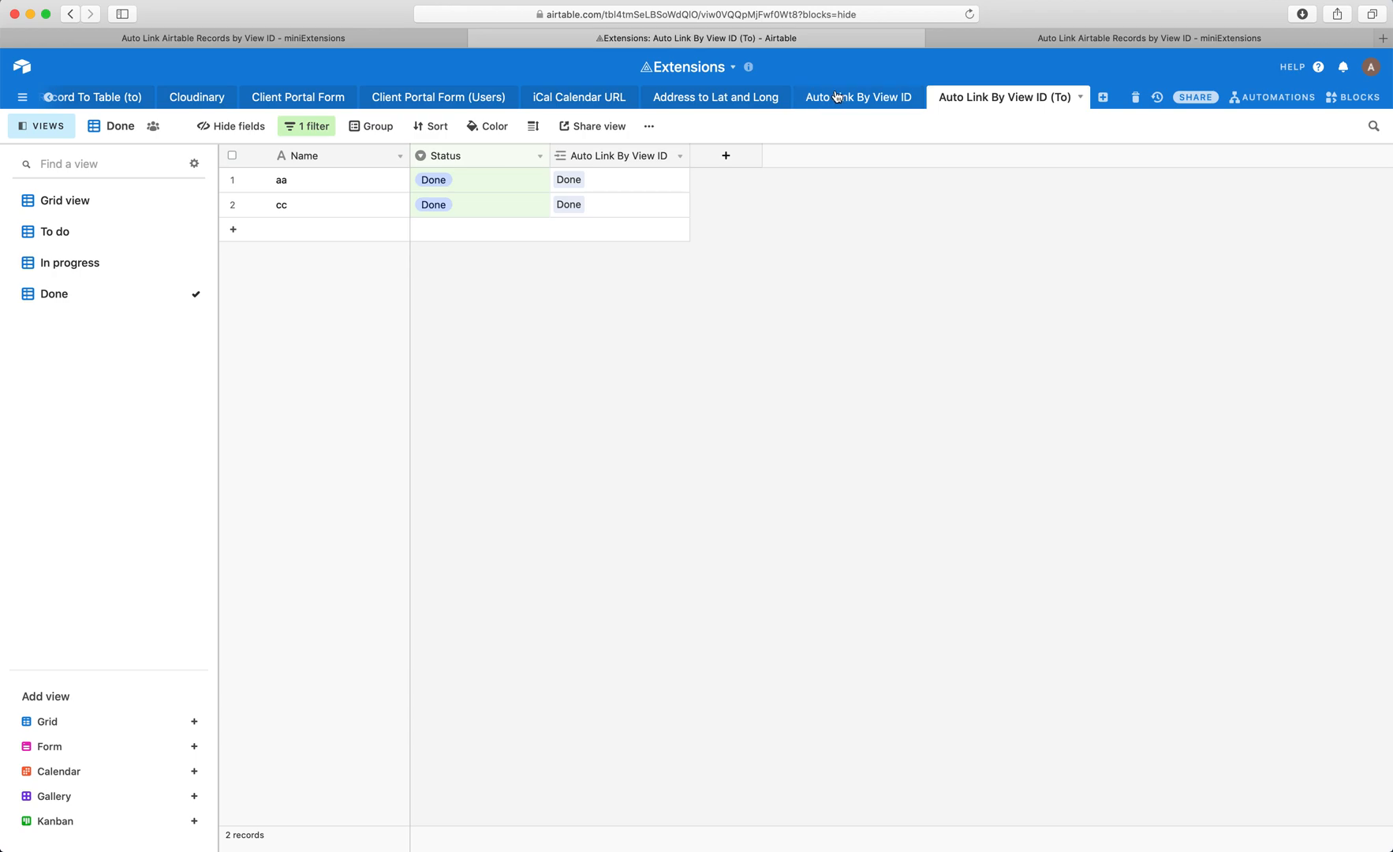
# Step: Go back to the Auto Link By View ID table before returning to miniExtensions
pyautogui.click(857, 96)
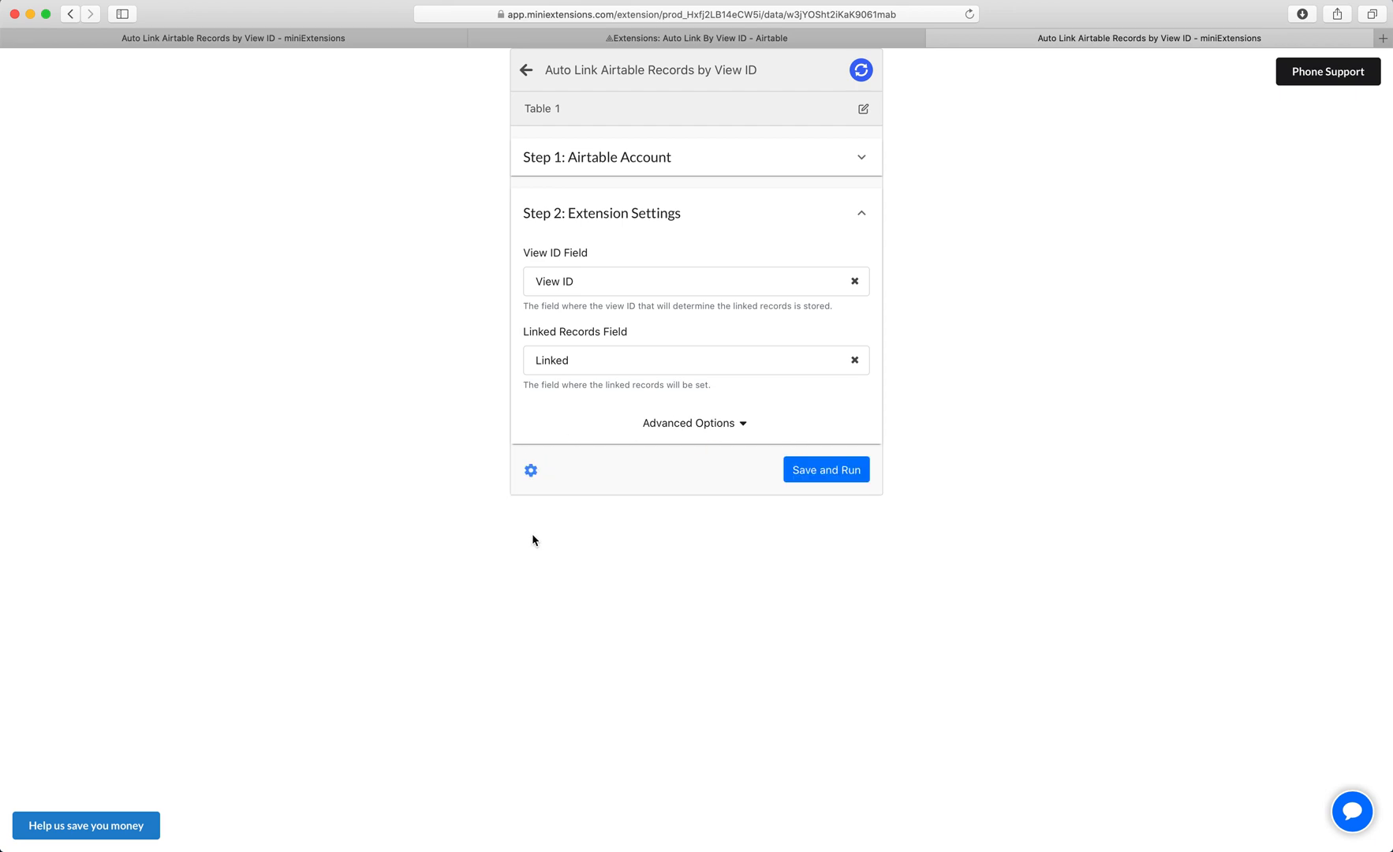
# Step: Review the Schedule and webhook settings unchanged, then go back to the Airtable base
pyautogui.click(530, 470)
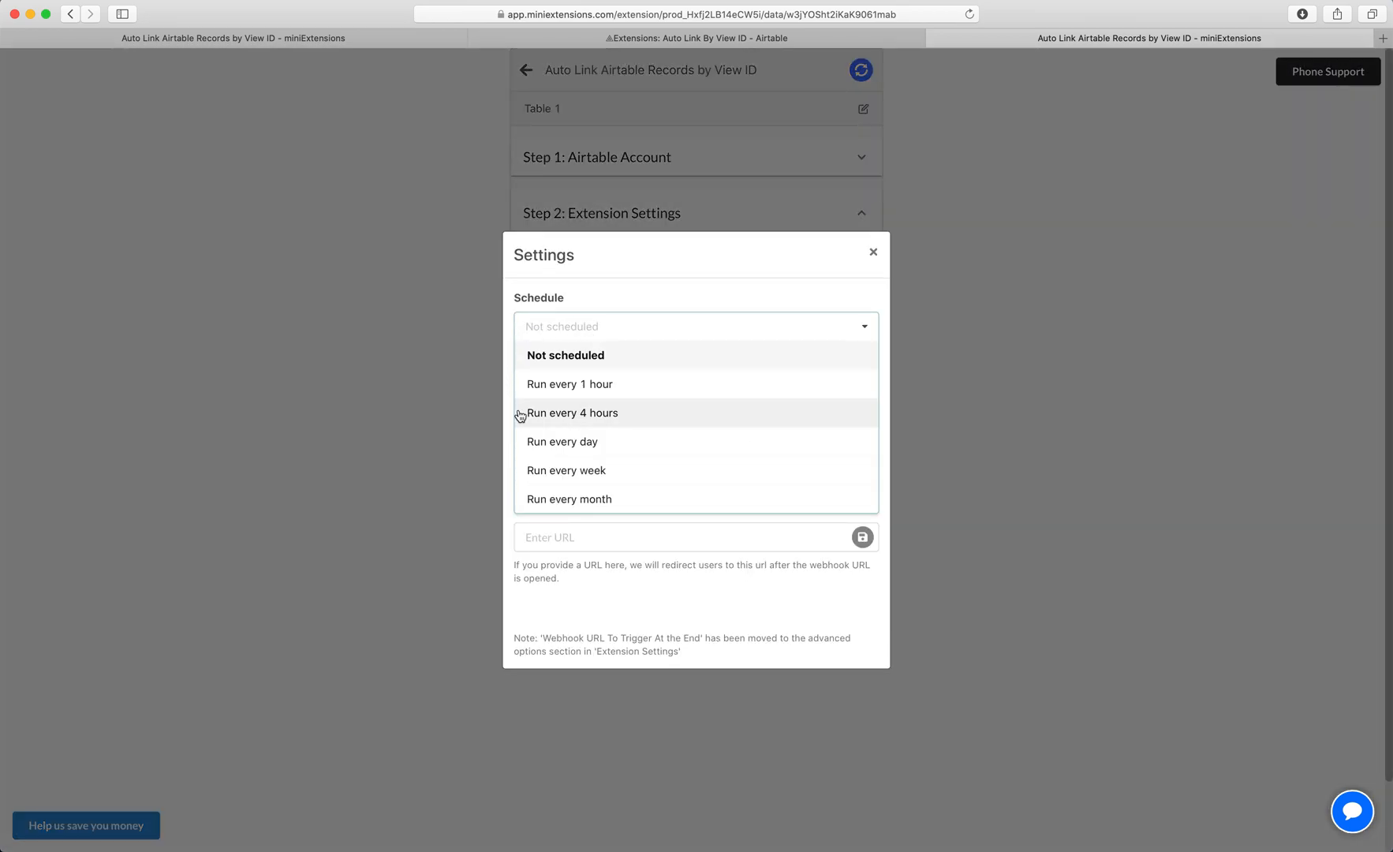
pyautogui.click(572, 412)
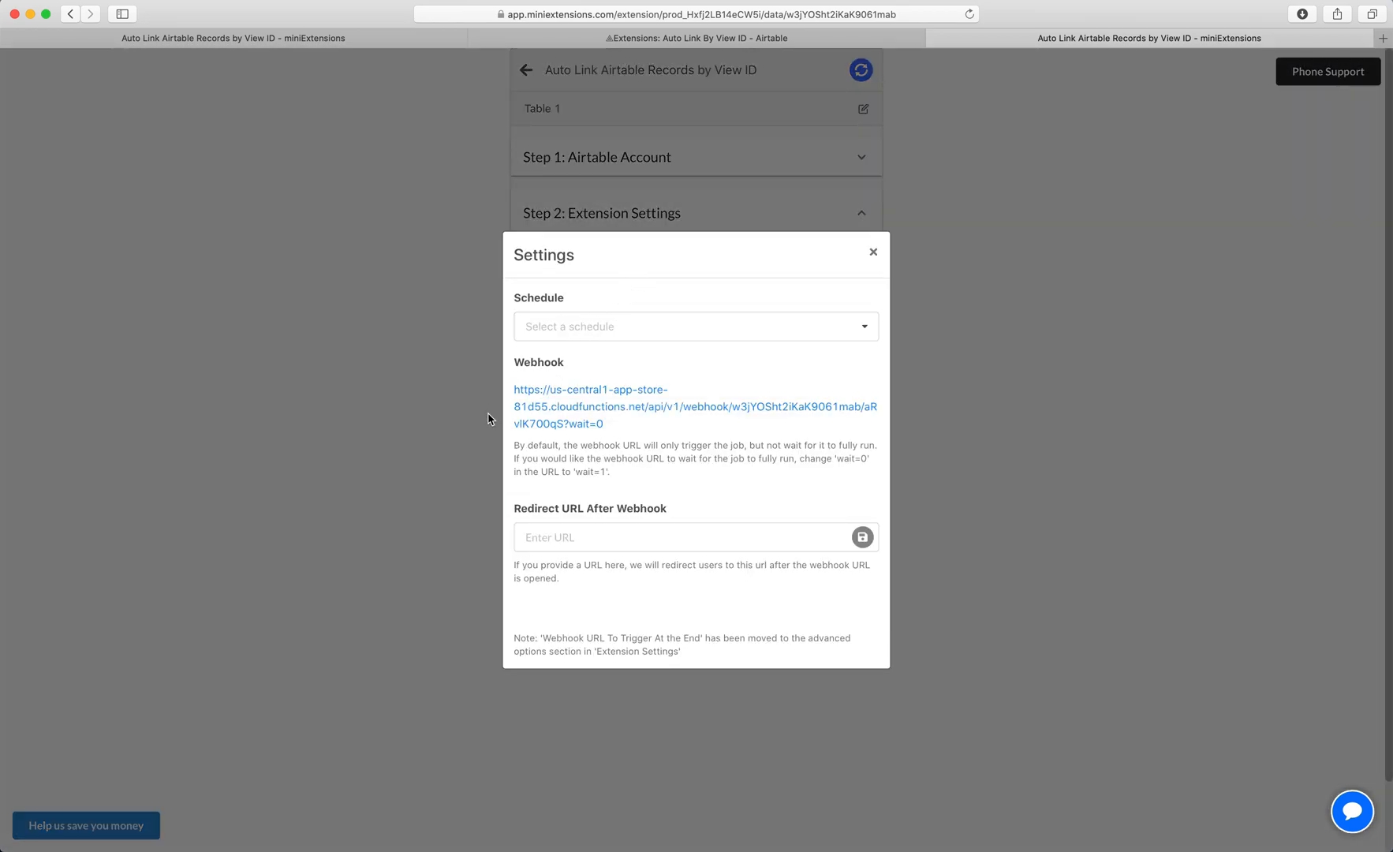
pyautogui.click(872, 253)
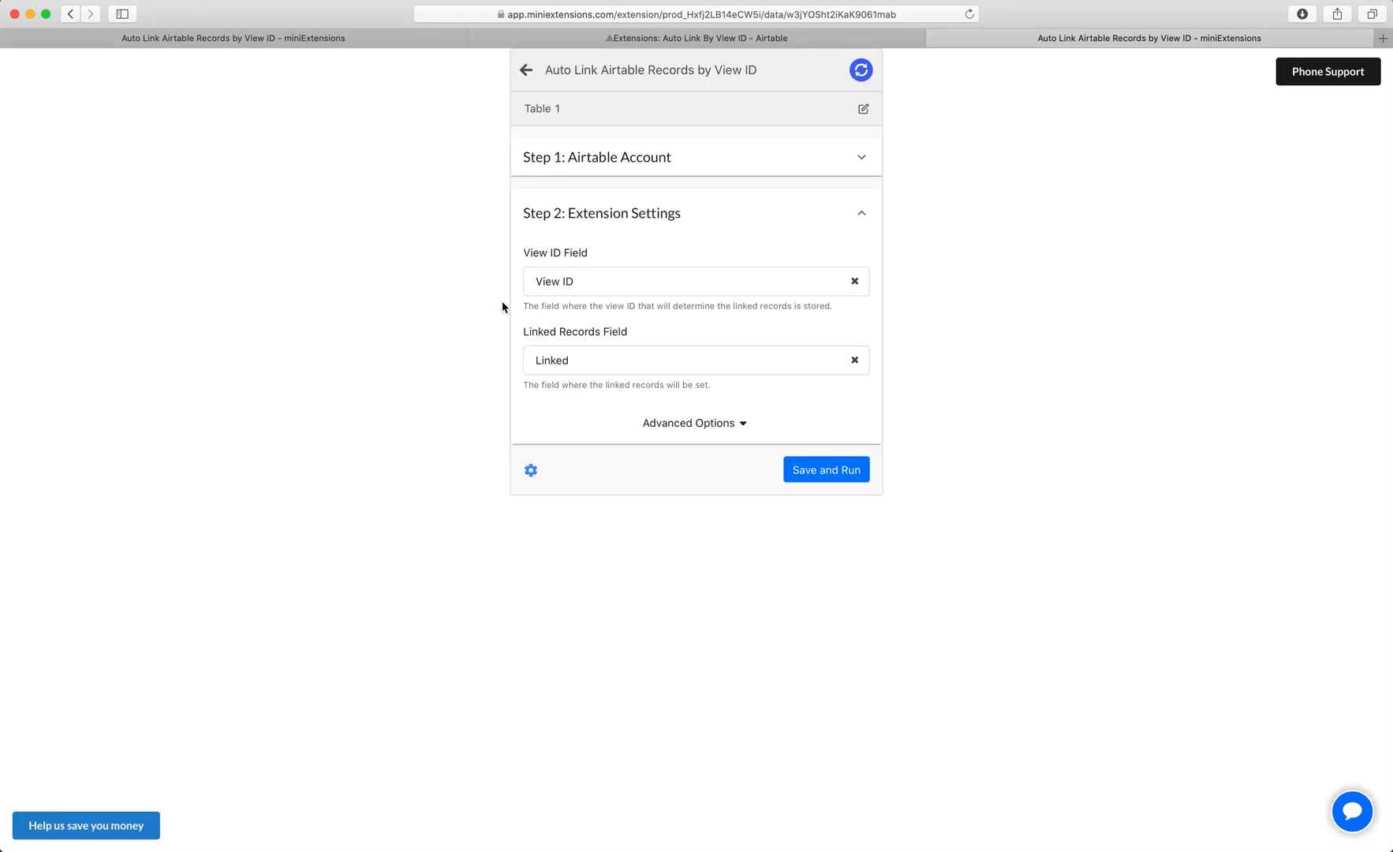
pyautogui.moveTo(743, 60)
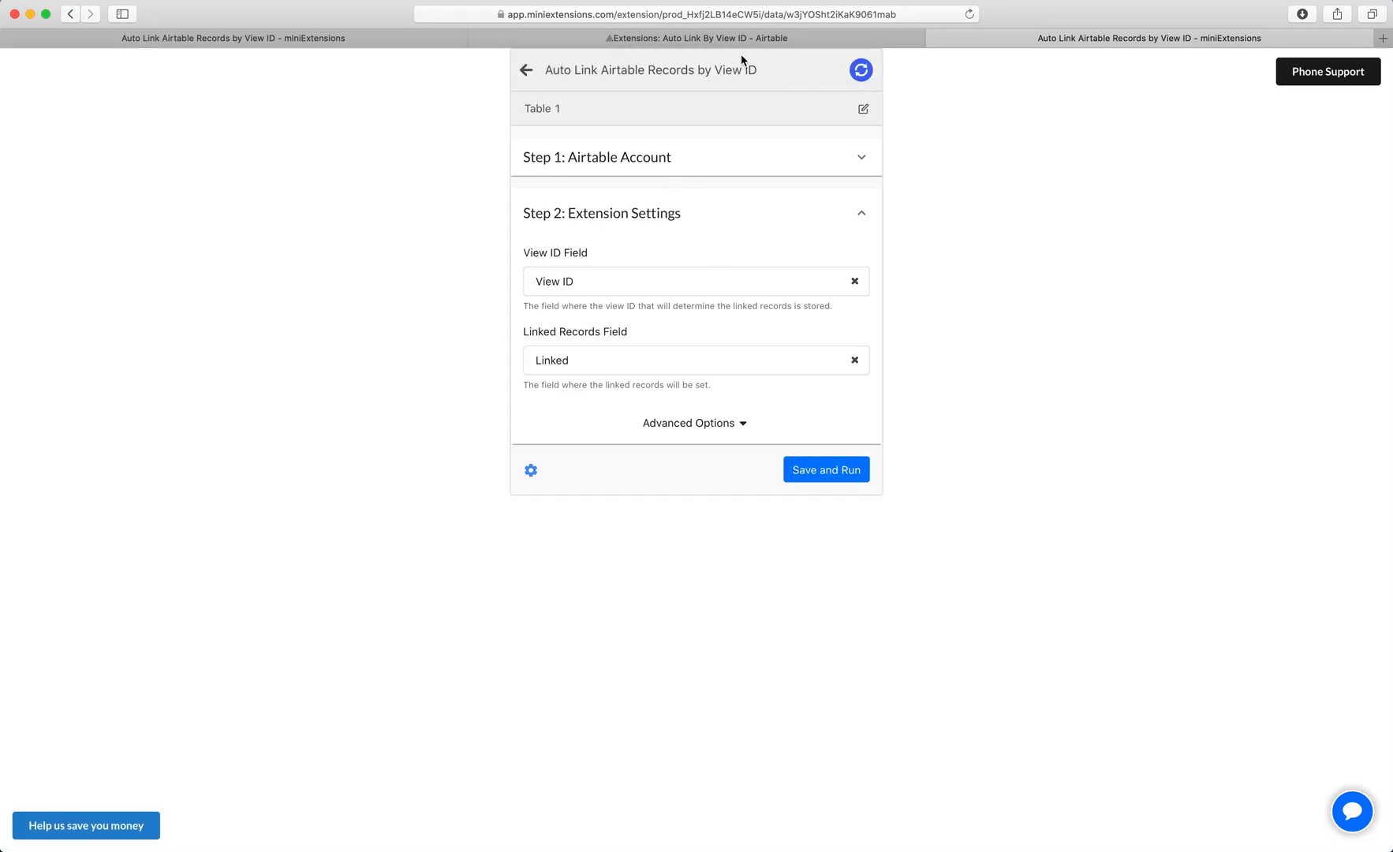
pyautogui.click(700, 38)
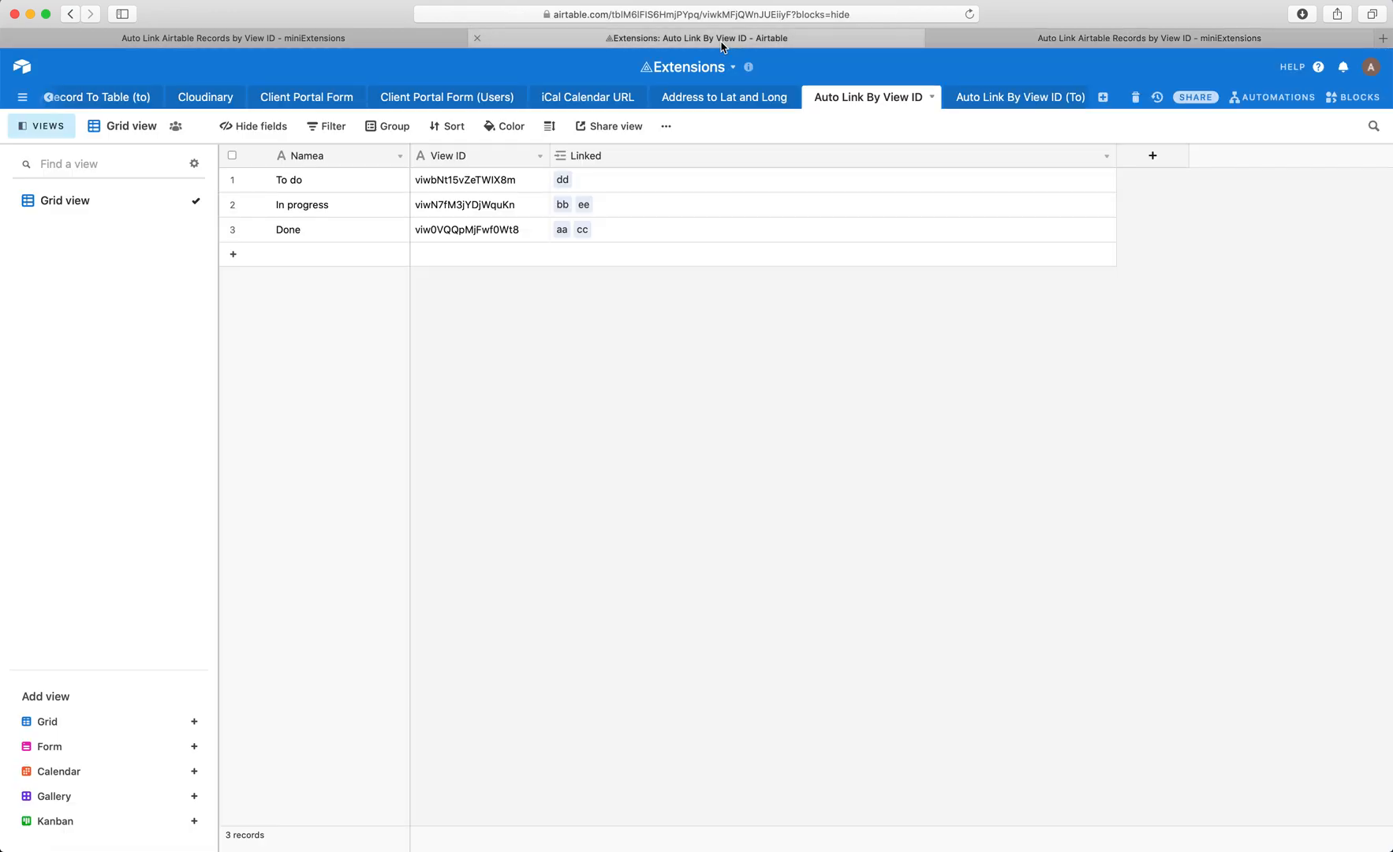